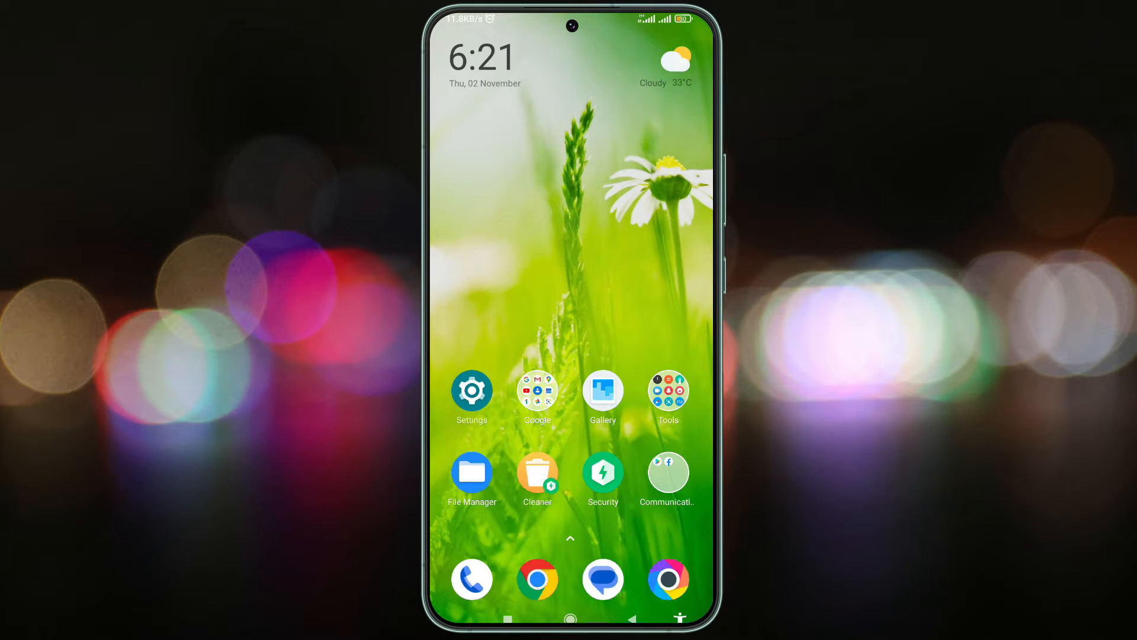
Launch YouTube from its home-screen icon to reach the home feed.
{"action": "left_click", "coordinate": [536, 398]}
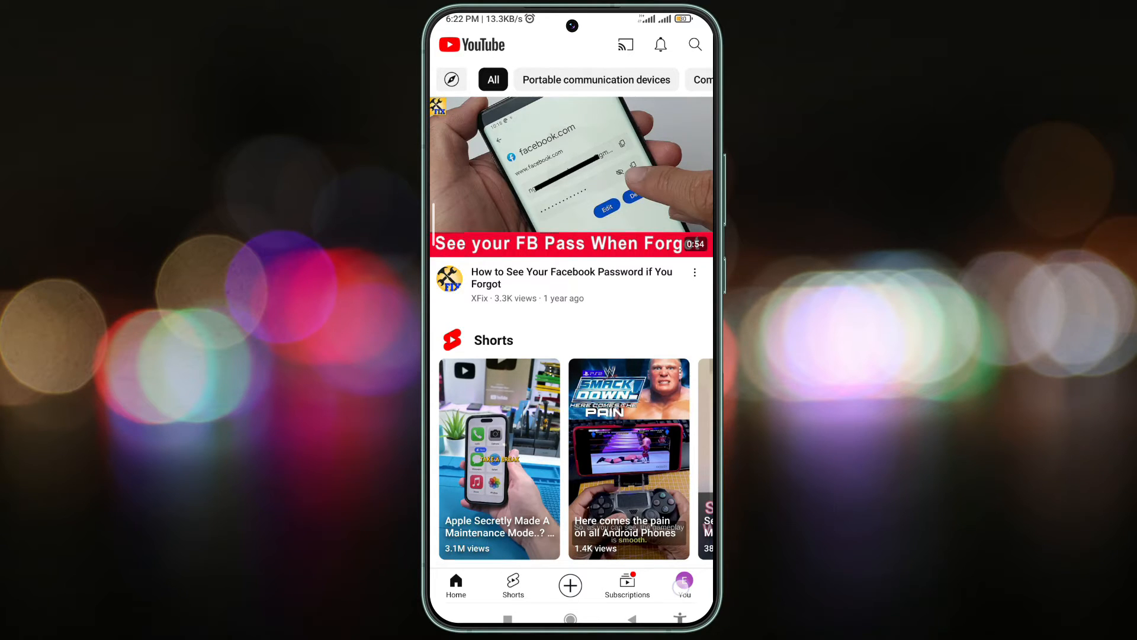
Go to the You tab's History page showing today's watched videos.
{"action": "left_click", "coordinate": [682, 585]}
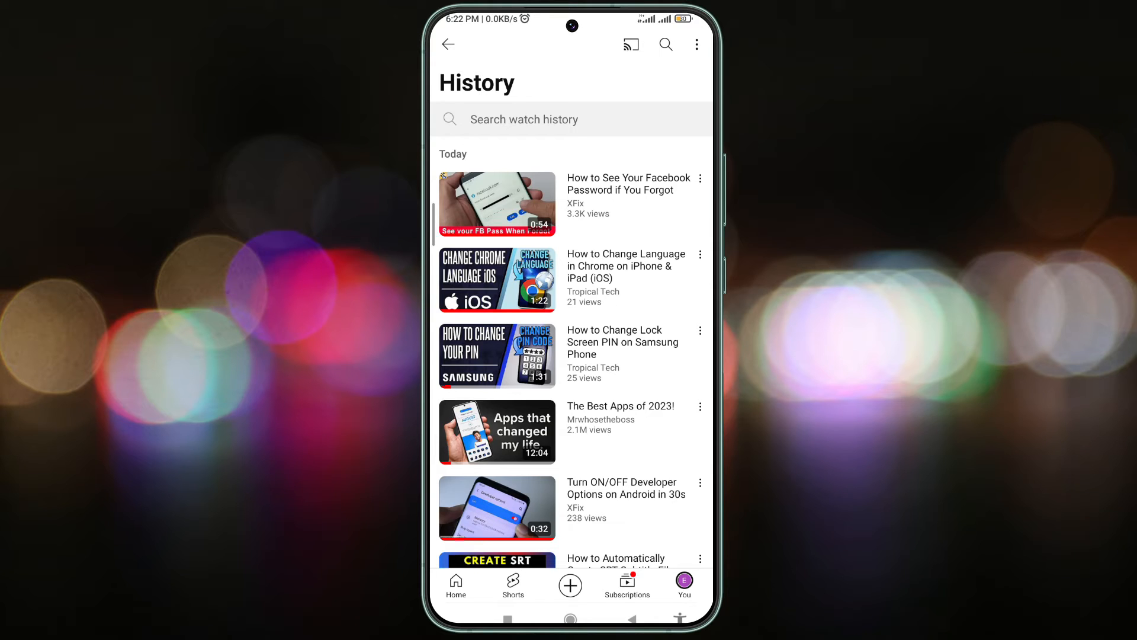
Pause watch history from the History options menu and confirm Pause.
{"action": "left_click", "coordinate": [695, 44]}
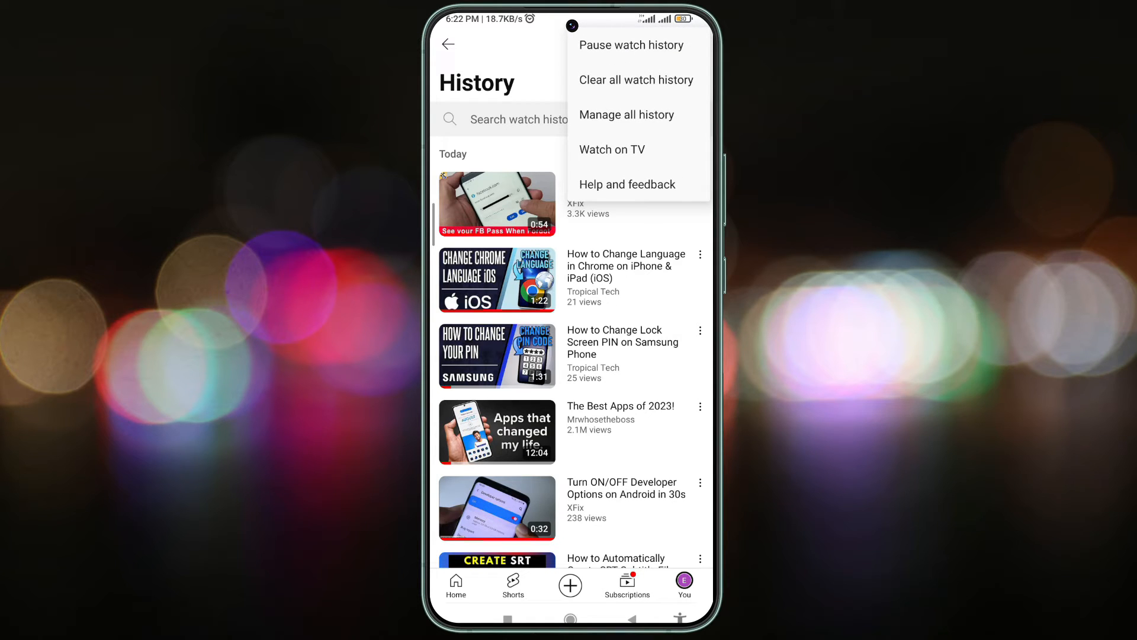
{"action": "left_click", "coordinate": [630, 45]}
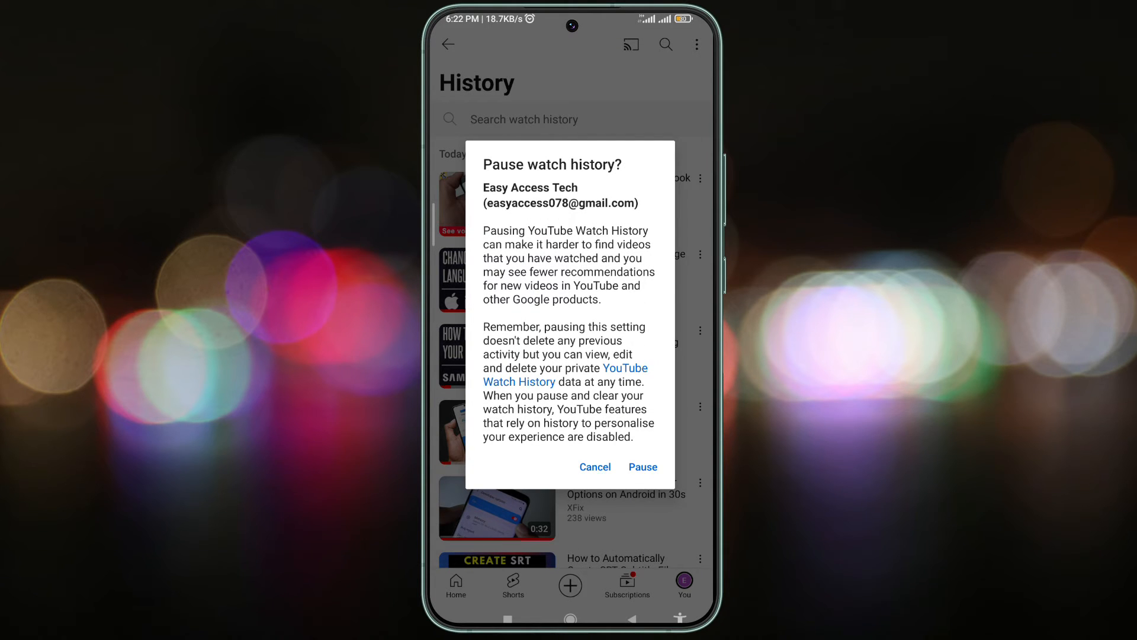
{"action": "left_click", "coordinate": [595, 466]}
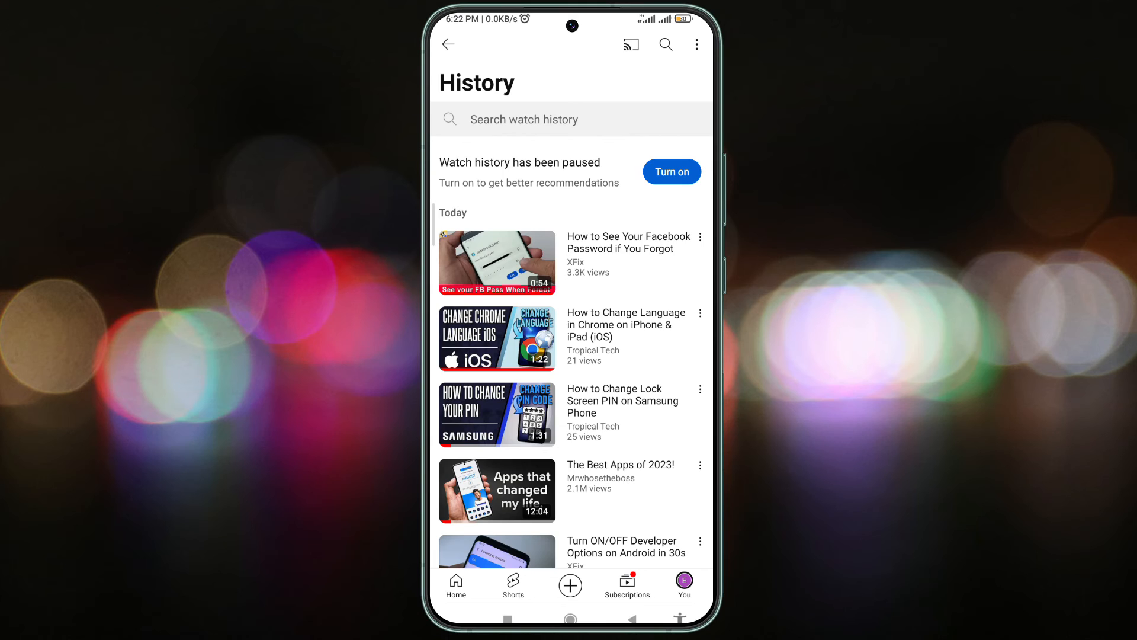
Use the paused banner's Turn on option, then go back to the Home feed.
{"action": "left_click", "coordinate": [671, 172]}
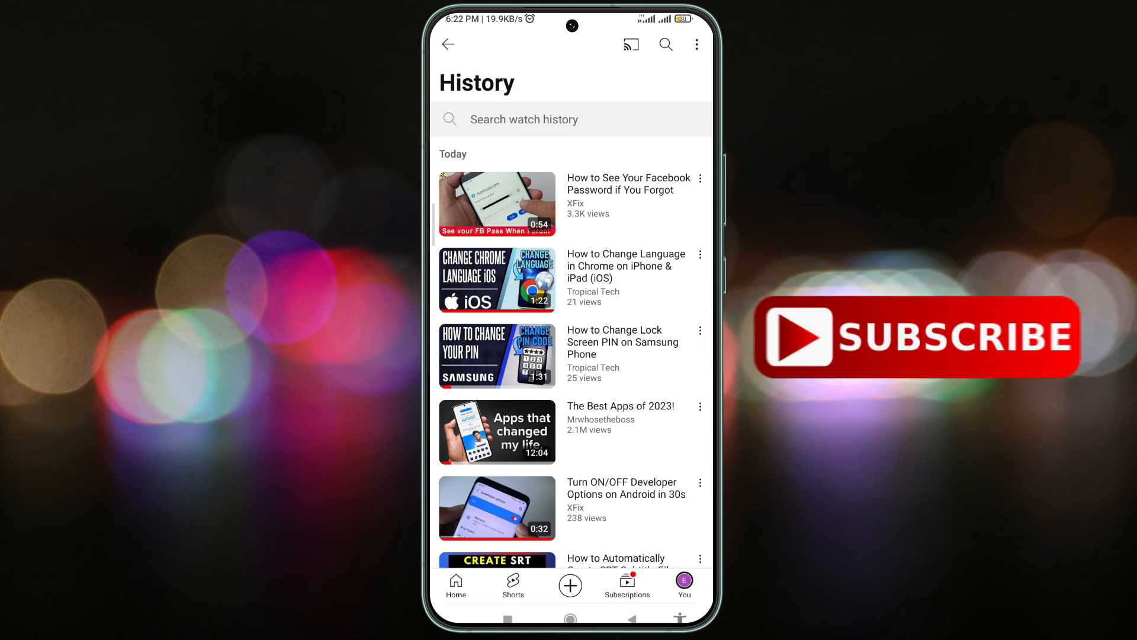
{"action": "left_click", "coordinate": [447, 45]}
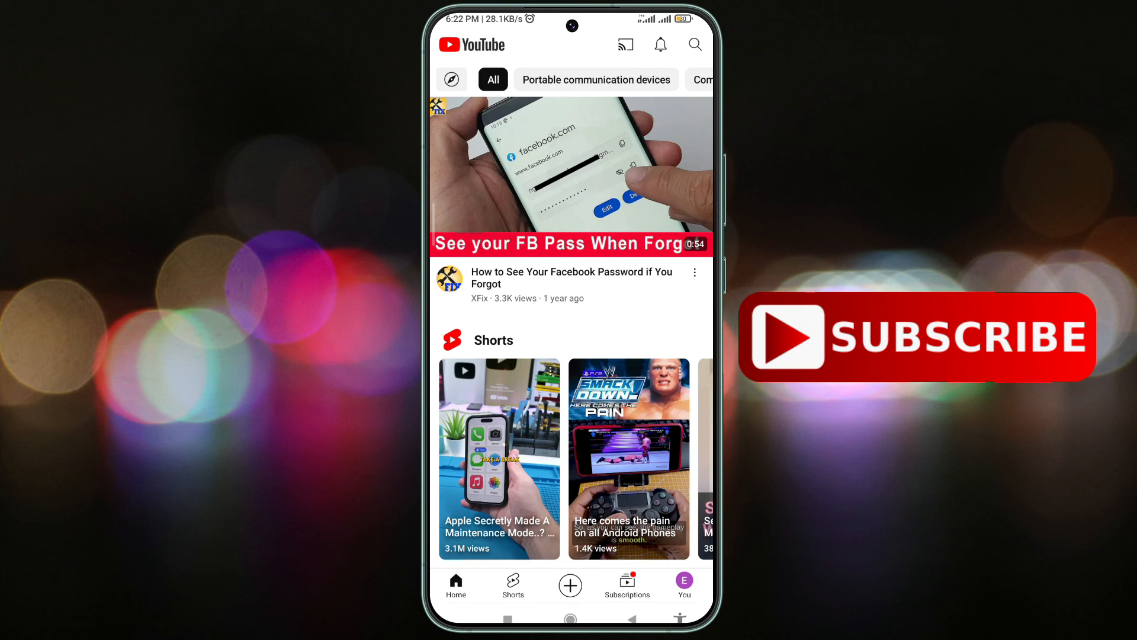